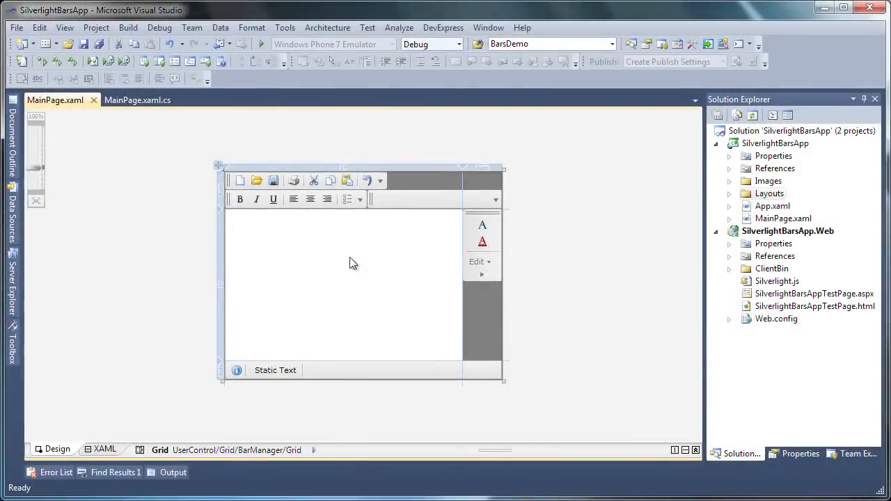
{"action": "mouse_move", "coordinate": [431, 271]}
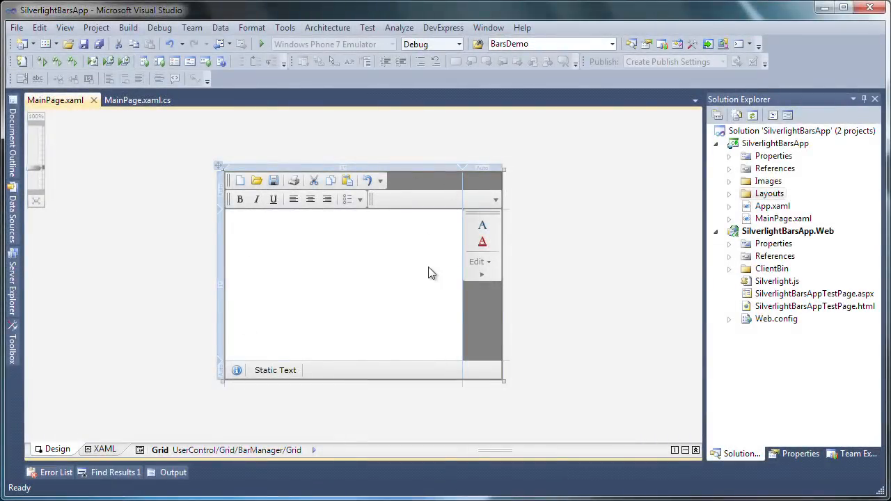
{"action": "mouse_move", "coordinate": [122, 457]}
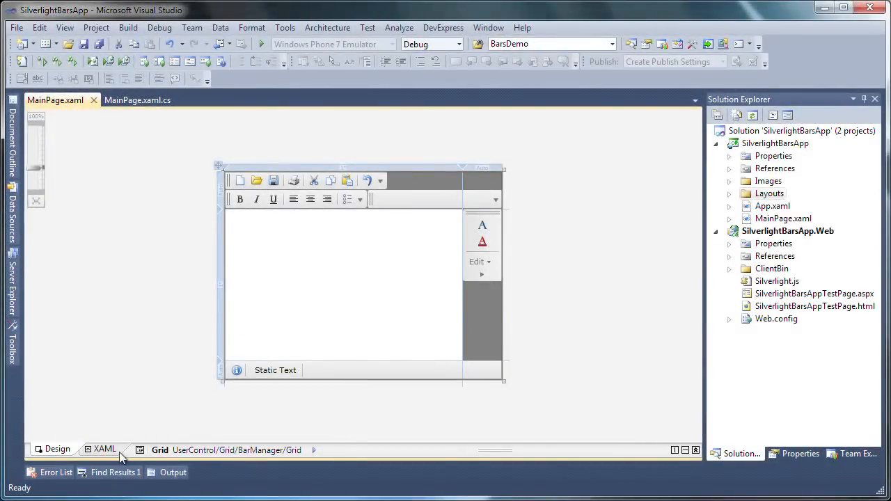
Switch MainPage to its XAML view and place the cursor above the BarManager element
{"action": "left_click", "coordinate": [105, 448]}
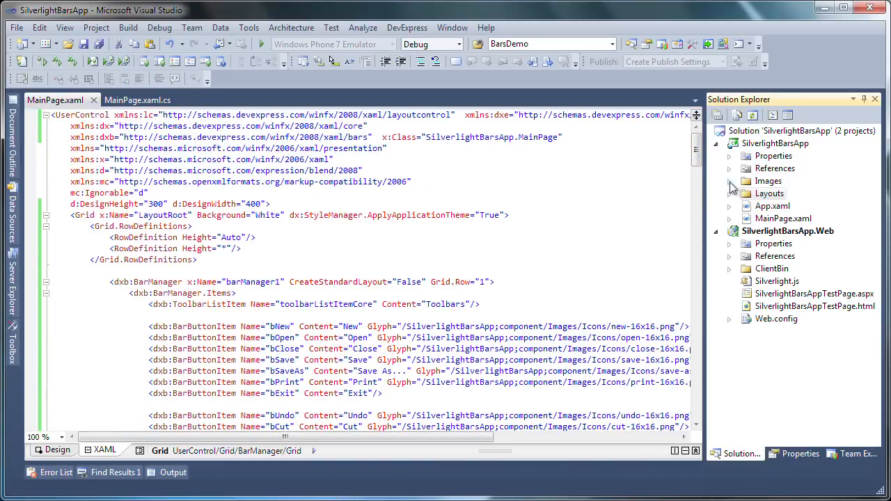
{"action": "left_click", "coordinate": [729, 181]}
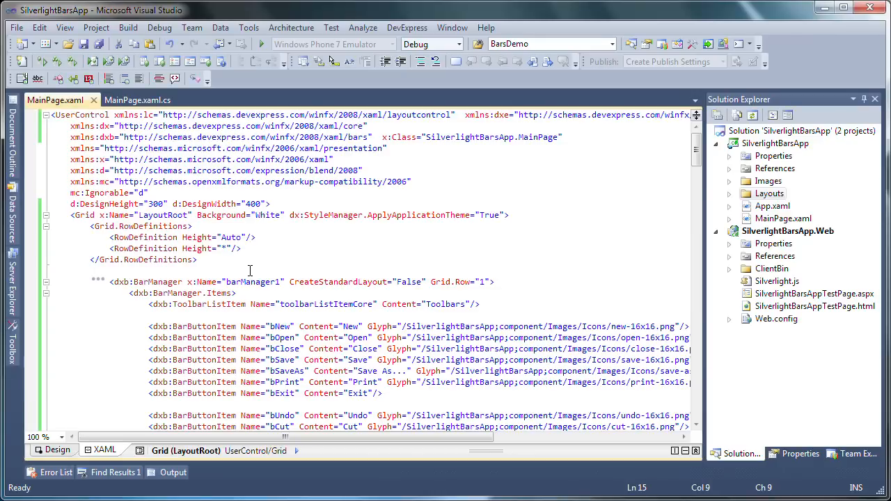
Add a horizontal StackPanel (Margin 10, Height 40) of buttons, preview it in Design, return to XAML
{"action": "type", "text": "StackPanel O"}
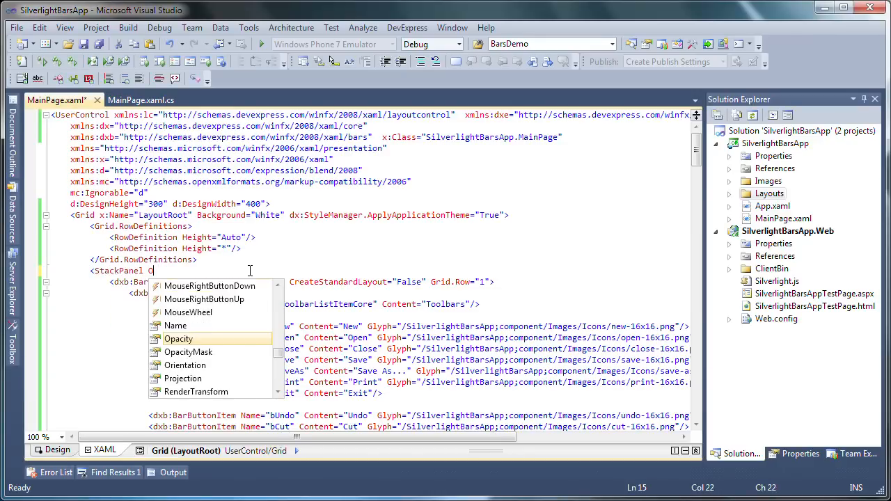
{"action": "type", "text": "rientation=\"Horizontal\""}
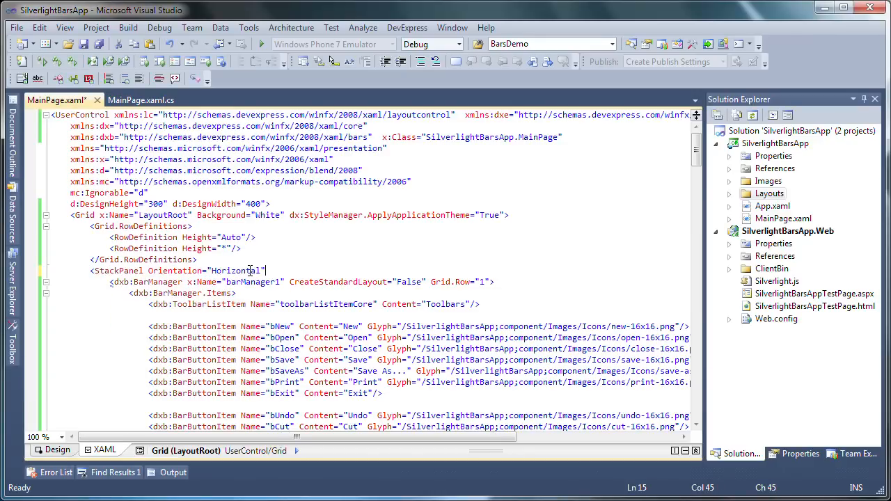
{"action": "type", "text": "Margin=\"10\""}
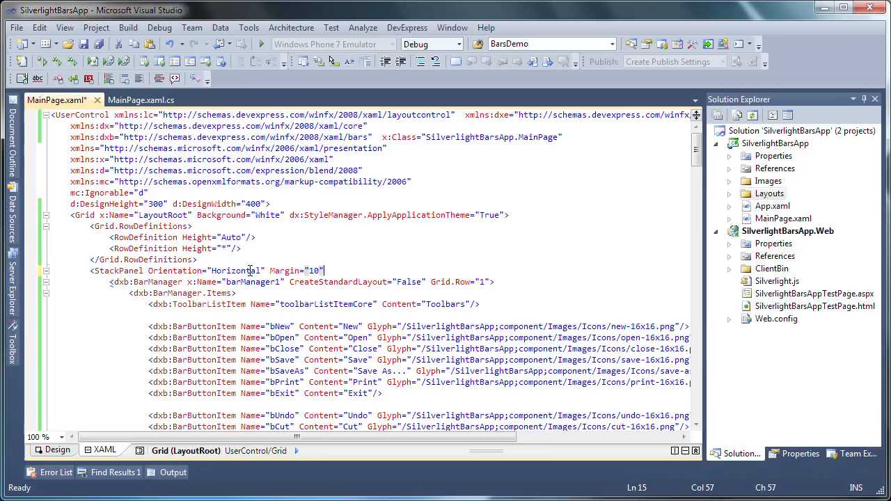
{"action": "type", "text": "Height=\"40\" Grid.Row=\"0\">"}
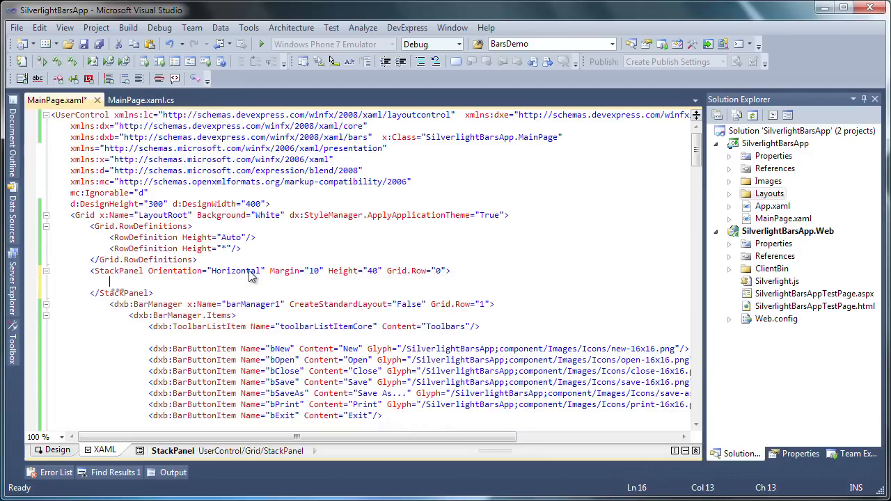
{"action": "mouse_move", "coordinate": [236, 270]}
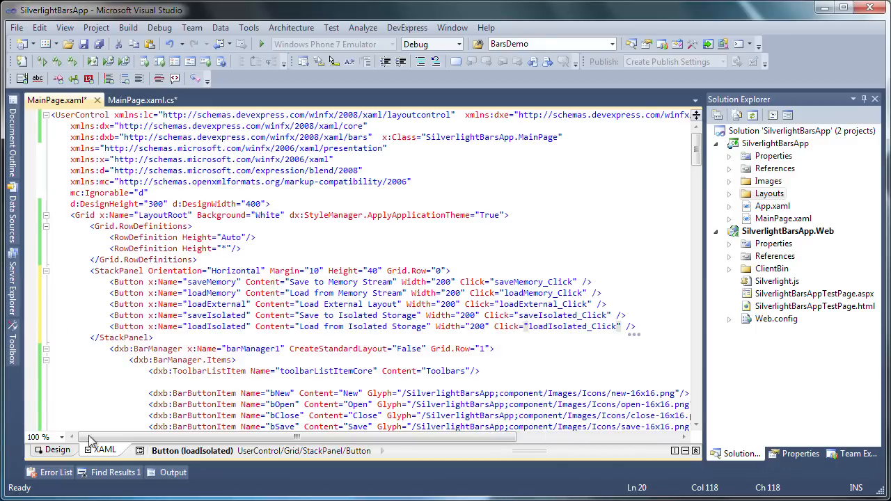
{"action": "left_click", "coordinate": [52, 449]}
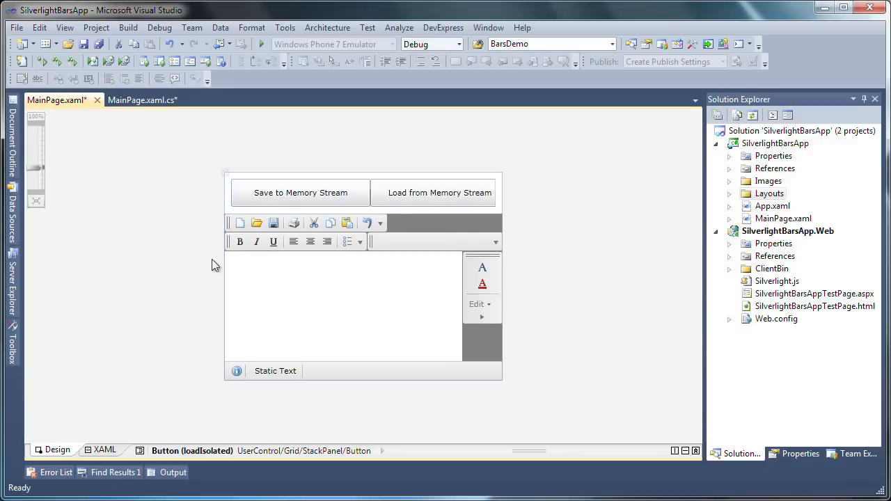
{"action": "mouse_move", "coordinate": [108, 423]}
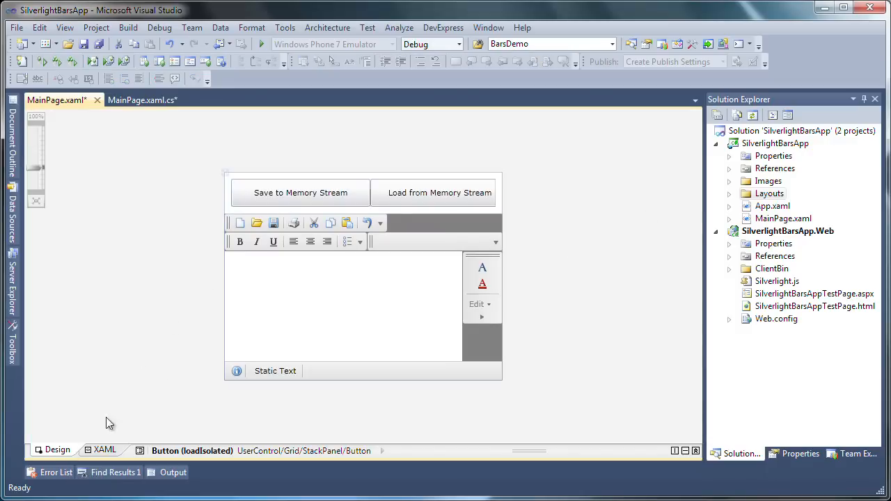
{"action": "left_click", "coordinate": [103, 450]}
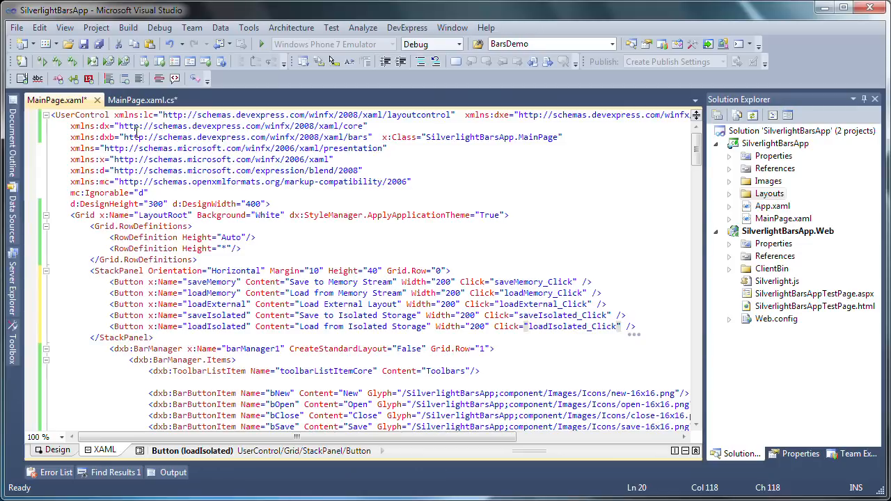
In MainPage.xaml.cs, add using directives, stream fields and DXSerializer and IsolatedStorageFile constructor calls
{"action": "left_click", "coordinate": [143, 100]}
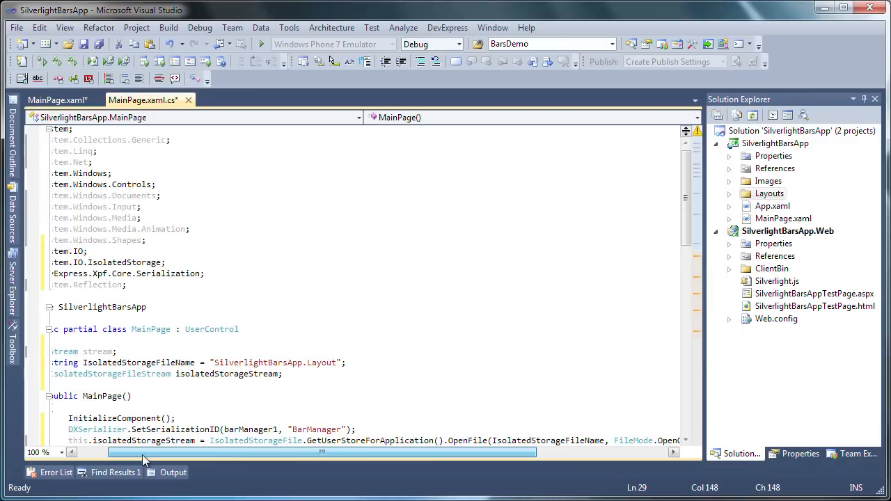
{"action": "scroll", "scroll_direction": "down", "scroll_amount": 3}
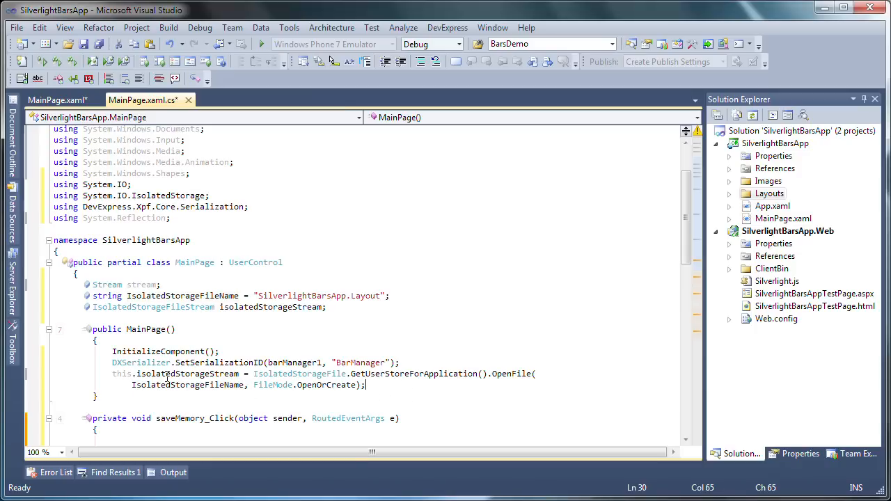
{"action": "scroll", "scroll_direction": "down", "scroll_amount": 3}
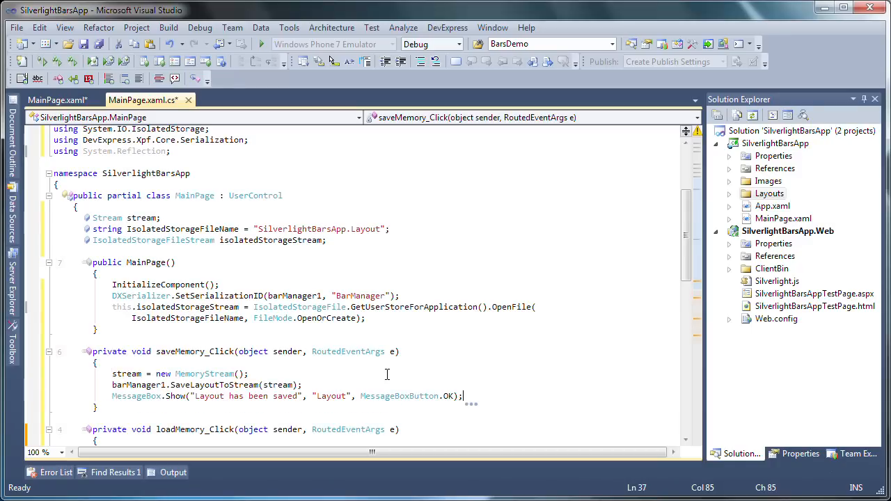
{"action": "mouse_move", "coordinate": [288, 384]}
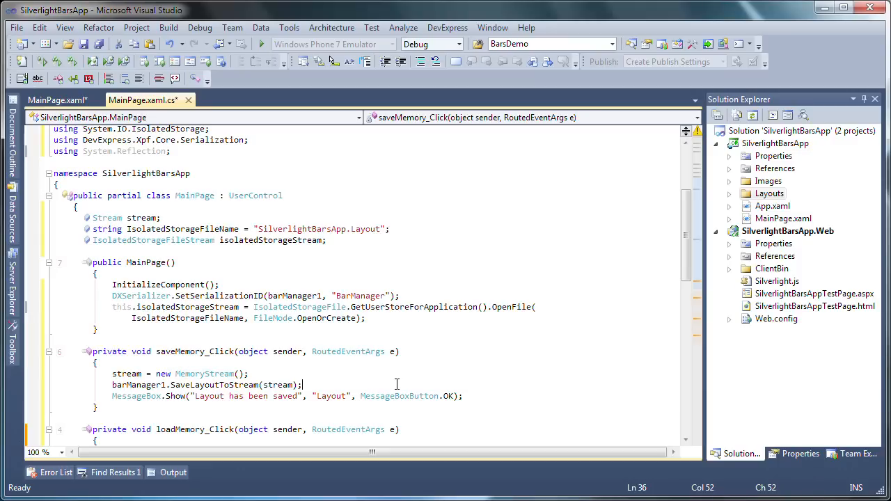
Fill saveMemory_Click and loadMemory_Click with SaveLayoutToStream, RestoreLayoutFromStream and confirmation messages
{"action": "scroll", "scroll_direction": "down", "scroll_amount": 3}
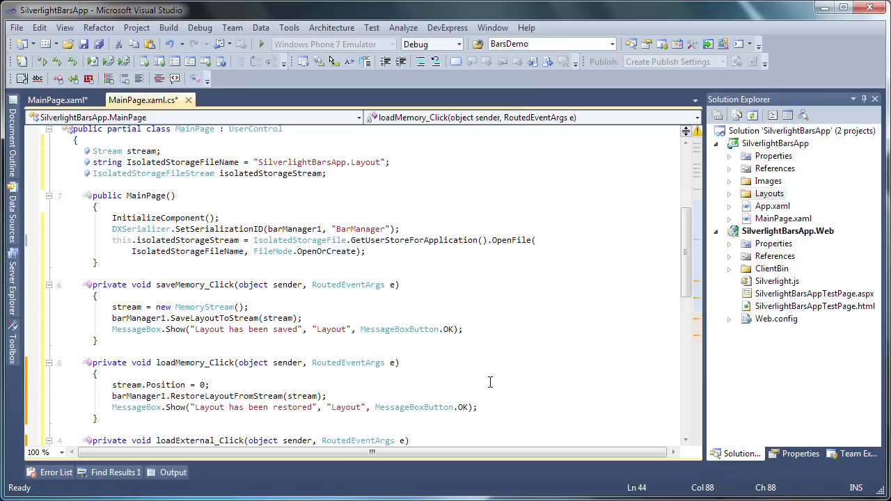
{"action": "scroll", "scroll_direction": "down", "scroll_amount": 3}
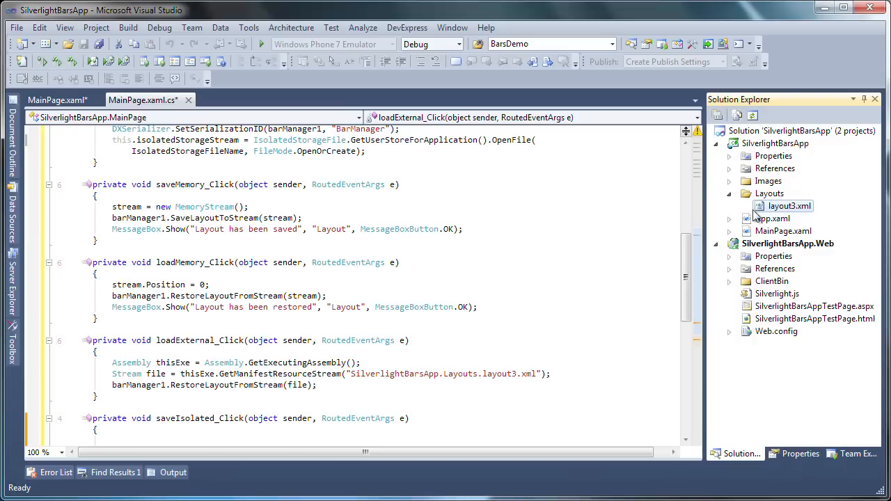
{"action": "mouse_move", "coordinate": [765, 212]}
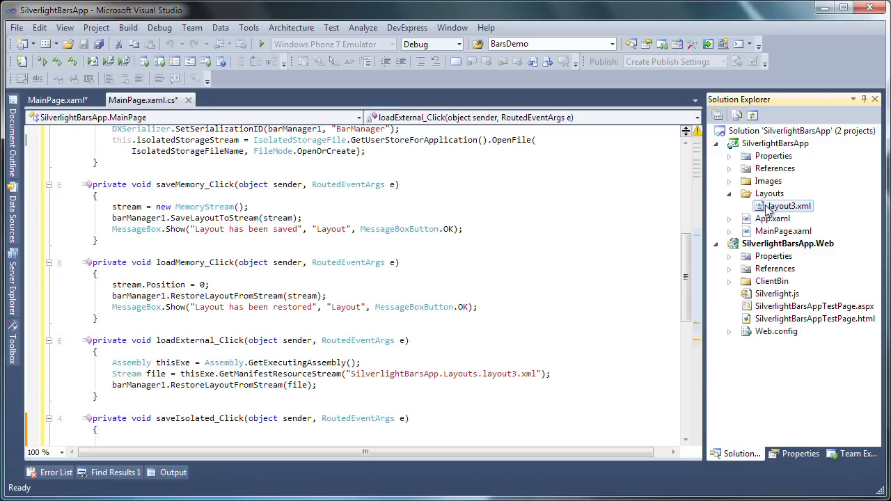
Check layout3.xml's Build Action in the Properties window, then return to the project file tree
{"action": "left_click", "coordinate": [787, 206]}
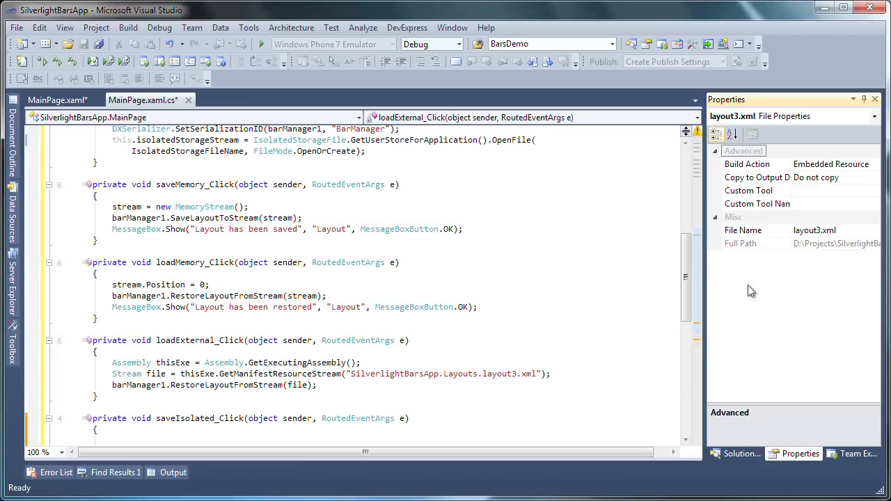
{"action": "mouse_move", "coordinate": [819, 173]}
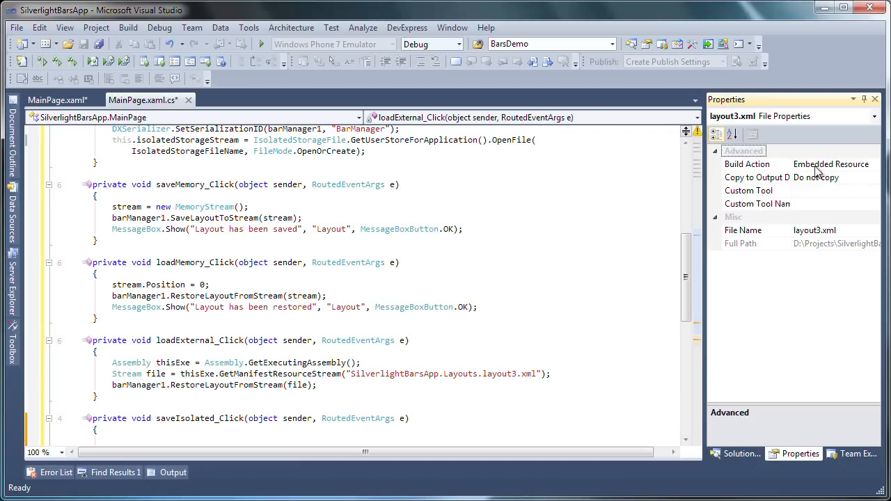
{"action": "left_click", "coordinate": [736, 454]}
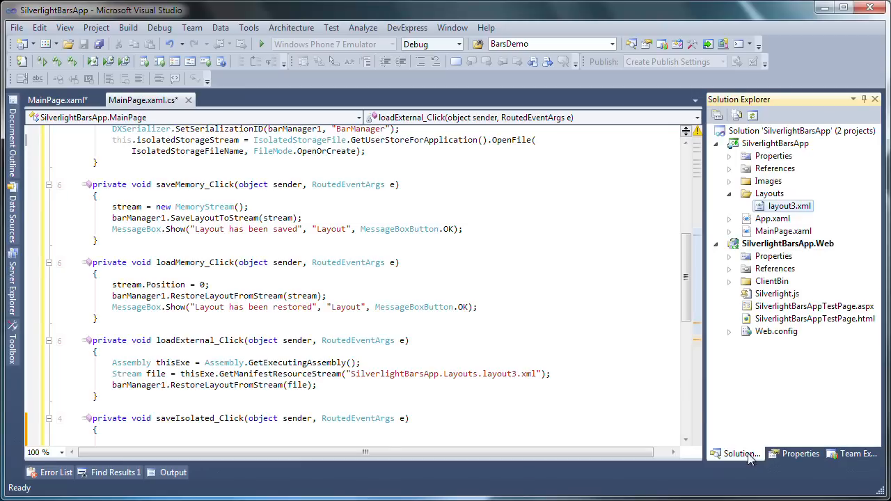
{"action": "left_click", "coordinate": [455, 411]}
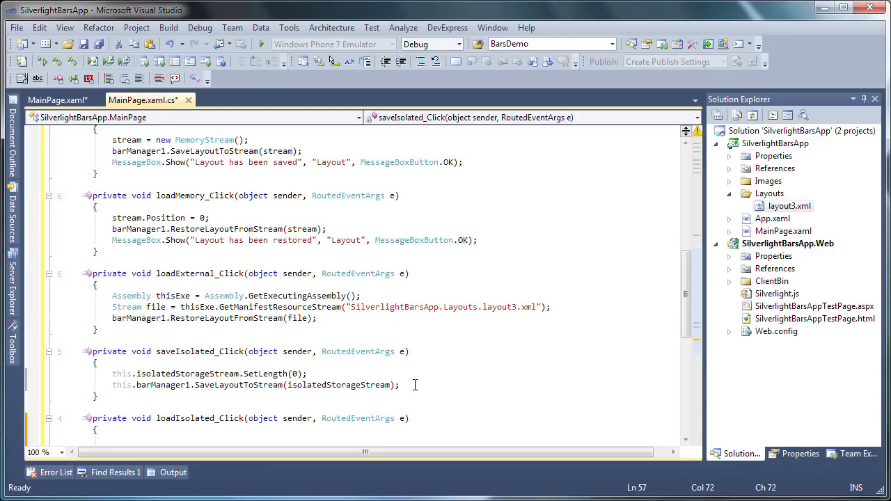
Add isolatedStorageStream.Position = 0; inside the loadIsolated_Click method body
{"action": "scroll", "scroll_direction": "down", "scroll_amount": 3}
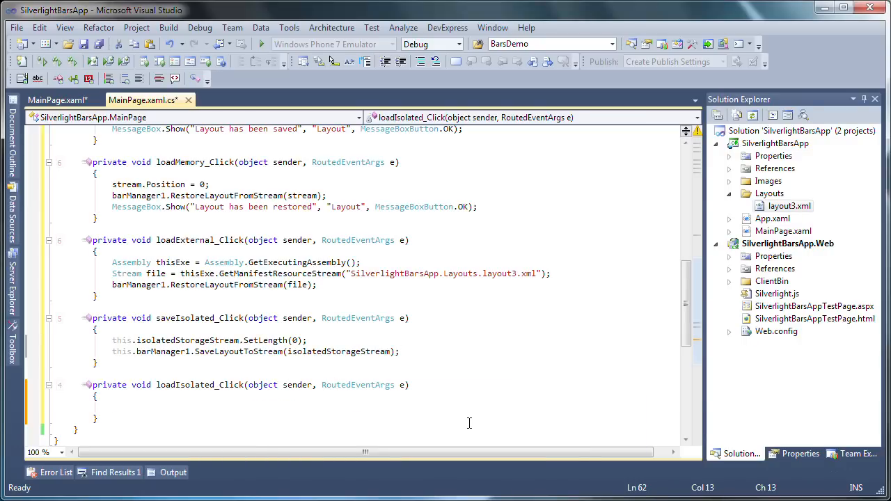
{"action": "type", "text": "isolatedStorageStream.Position = 0;"}
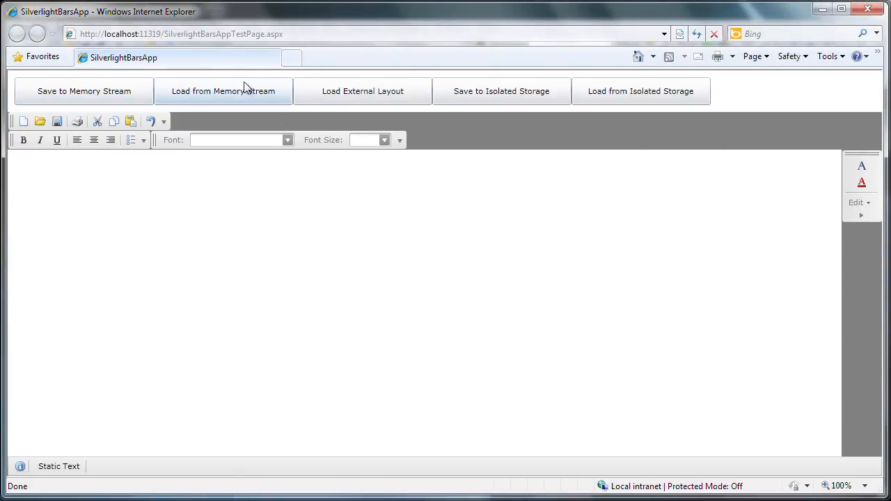
{"action": "mouse_move", "coordinate": [639, 90]}
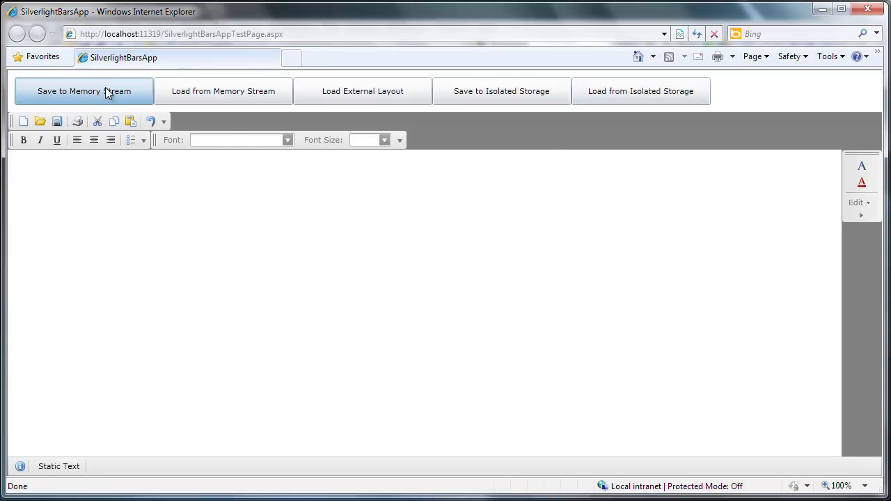
Save the layout to memory, load the external layout, move Standard toolbar, then restore from memory
{"action": "left_click", "coordinate": [84, 91]}
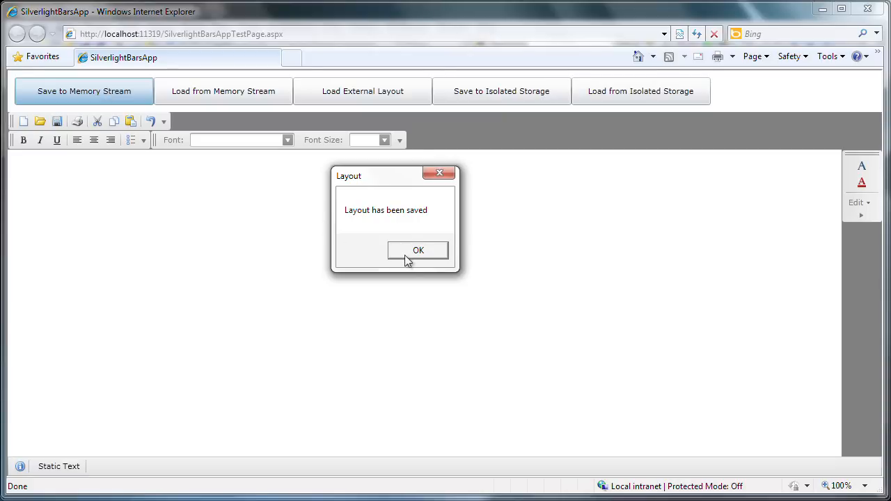
{"action": "left_click", "coordinate": [418, 250]}
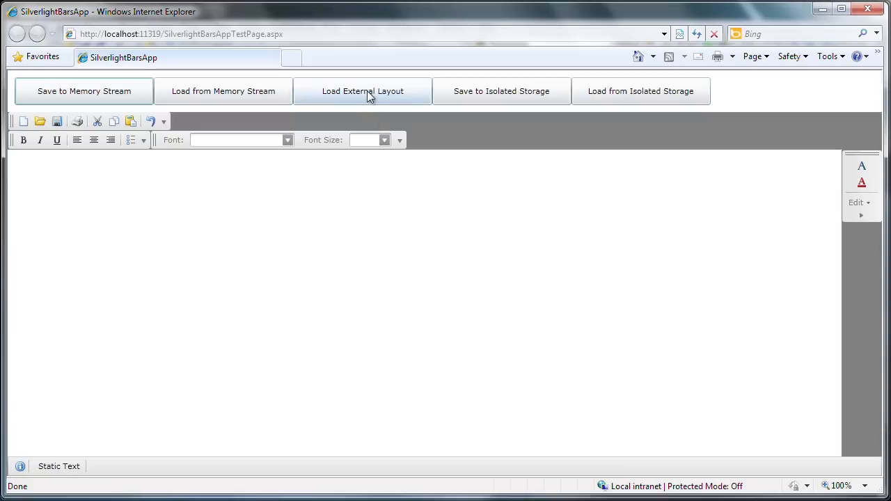
{"action": "left_click", "coordinate": [362, 90]}
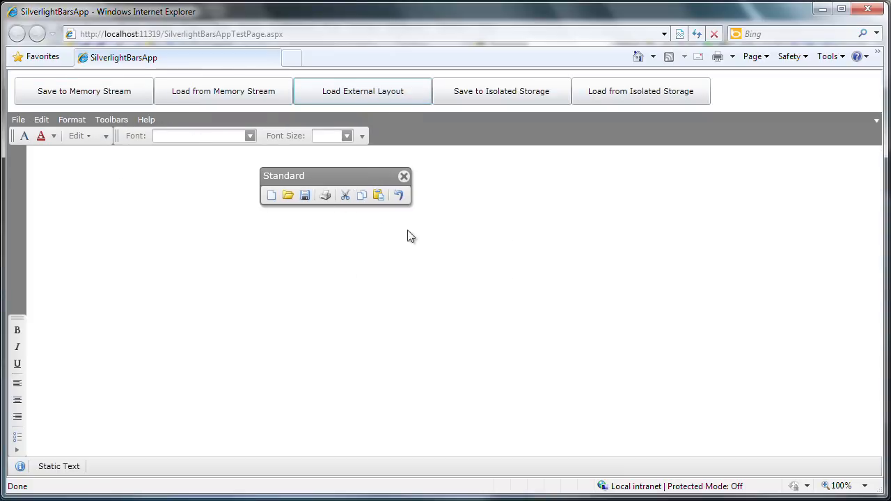
{"action": "left_click_drag", "start_coordinate": [283, 175], "coordinate": [420, 268]}
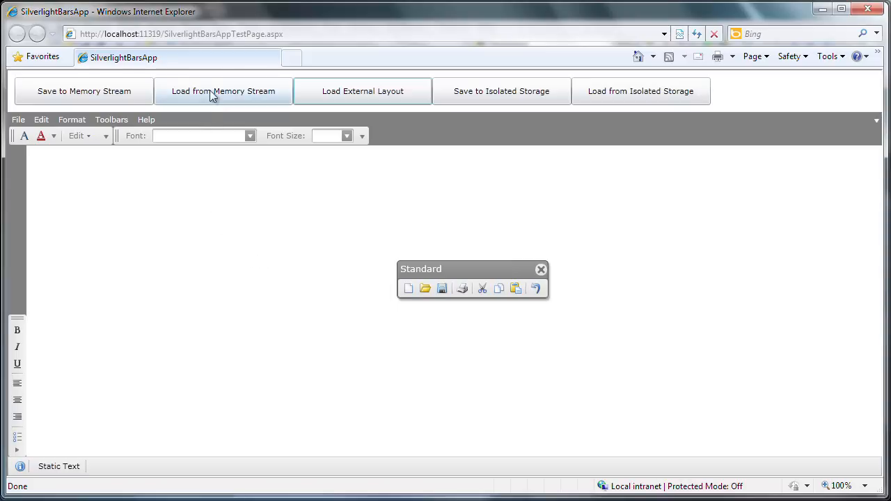
{"action": "left_click", "coordinate": [222, 90]}
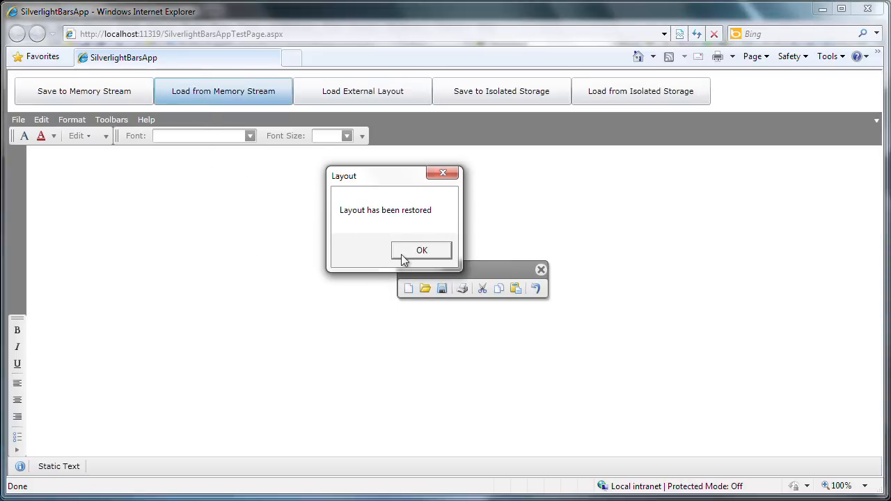
{"action": "left_click", "coordinate": [421, 250]}
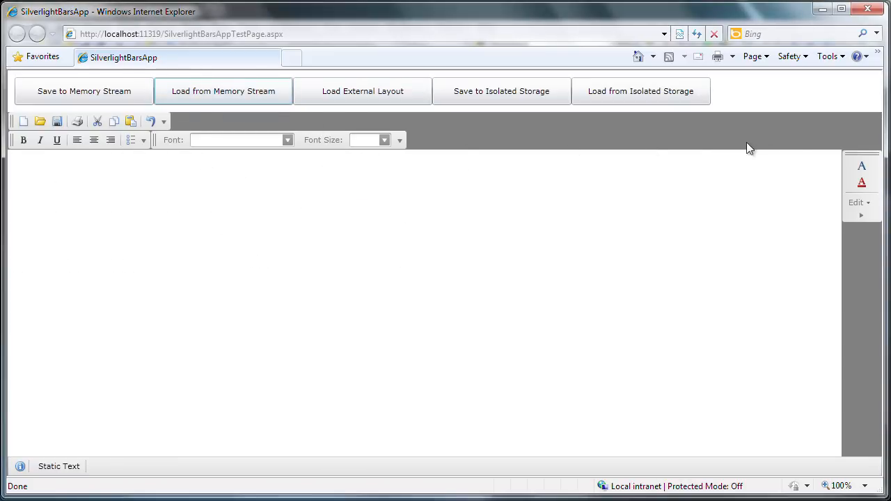
{"action": "mouse_move", "coordinate": [664, 224]}
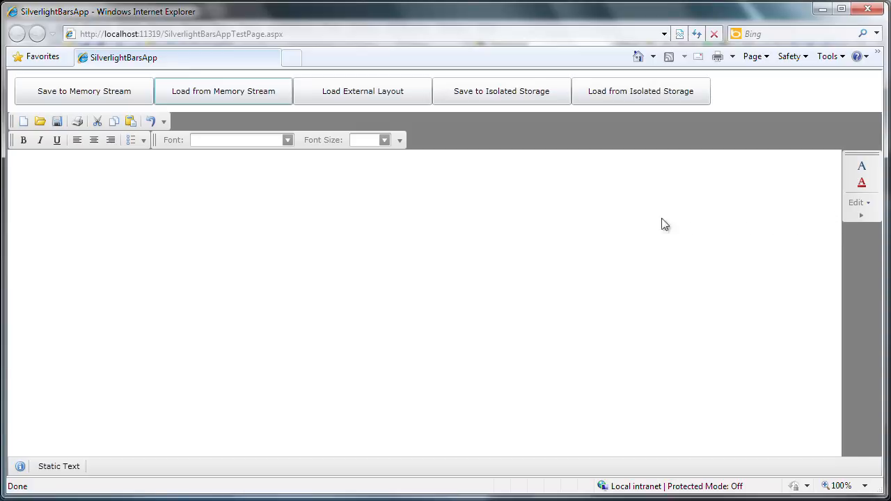
{"action": "mouse_move", "coordinate": [552, 207]}
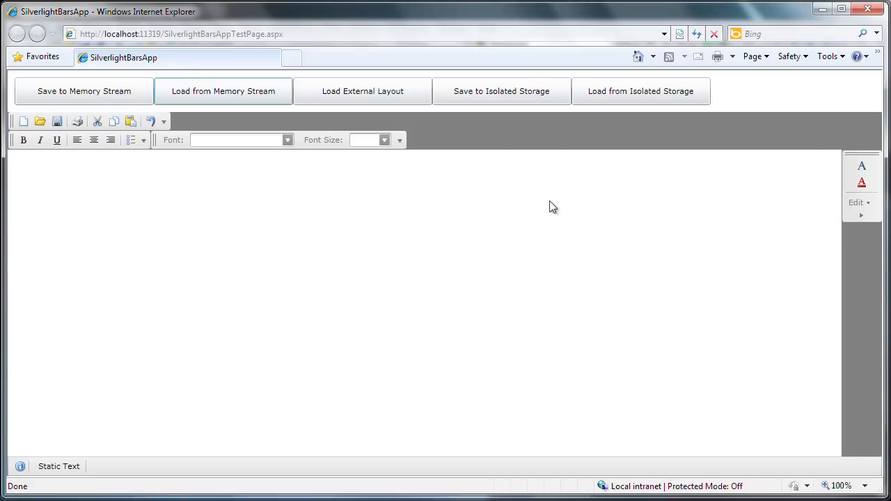
{"action": "mouse_move", "coordinate": [551, 201]}
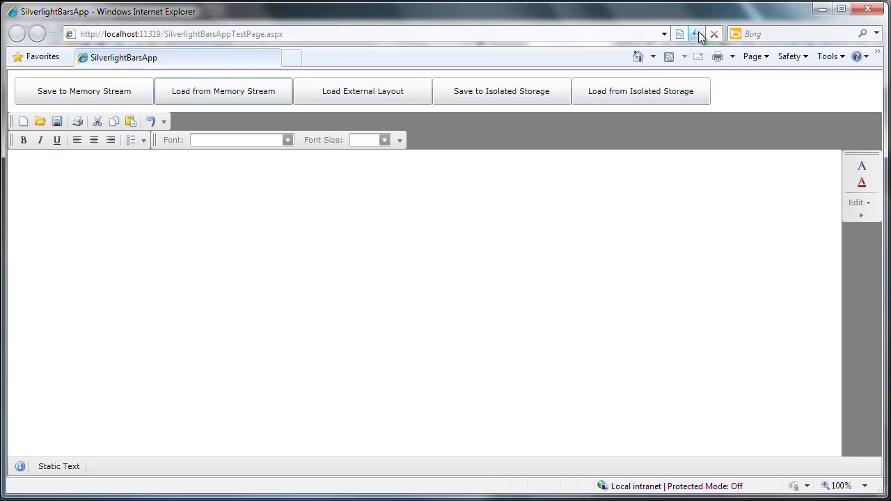
Reload the page and try restoring from memory, hitting a NullReferenceException in loadMemory_Click
{"action": "left_click", "coordinate": [695, 33]}
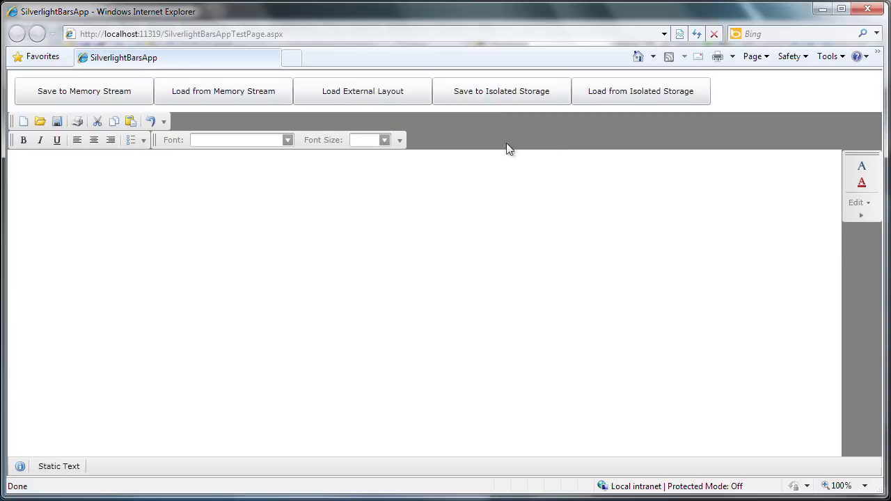
{"action": "left_click", "coordinate": [362, 91]}
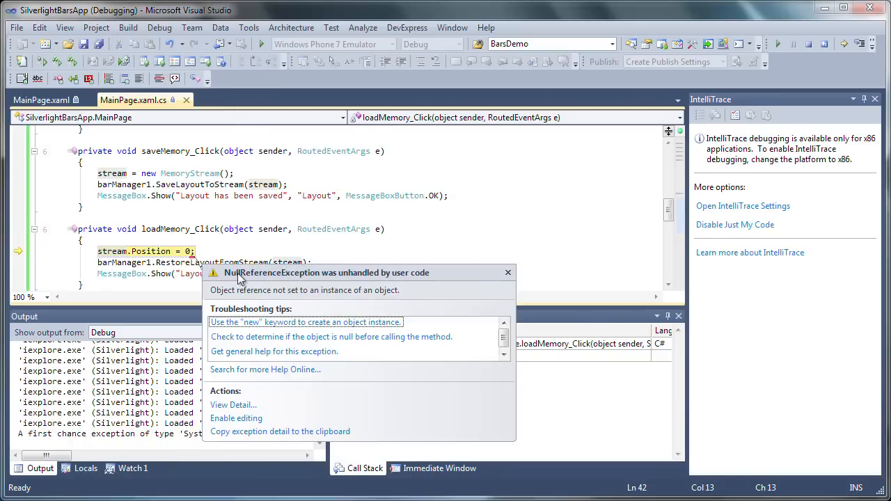
{"action": "mouse_move", "coordinate": [249, 249]}
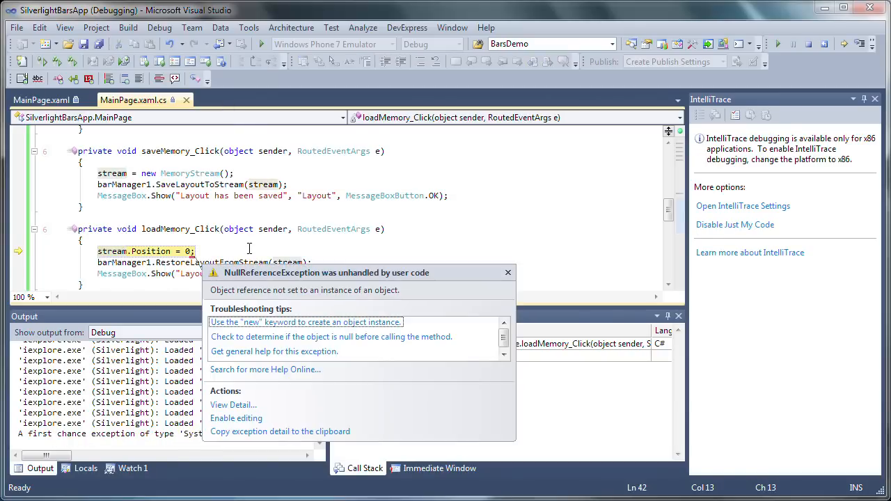
{"action": "mouse_move", "coordinate": [400, 243]}
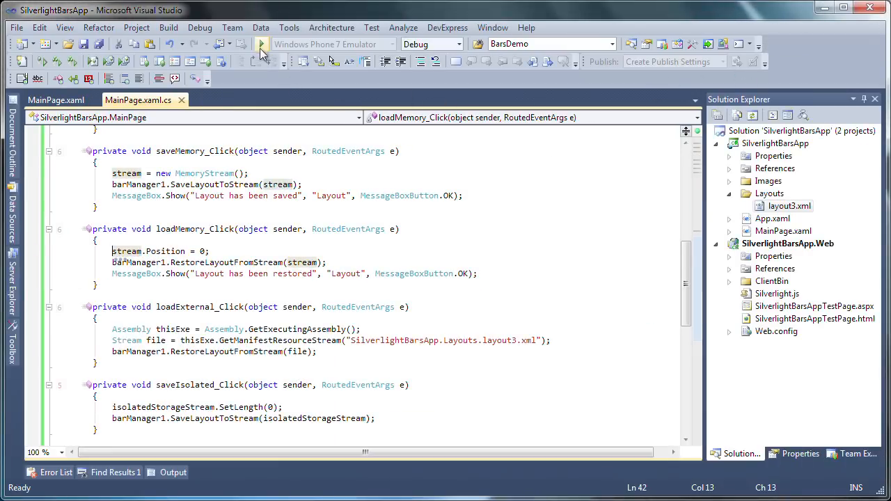
Run the app, load the external layout, reload the page, and restore it from isolated storage
{"action": "left_click", "coordinate": [261, 44]}
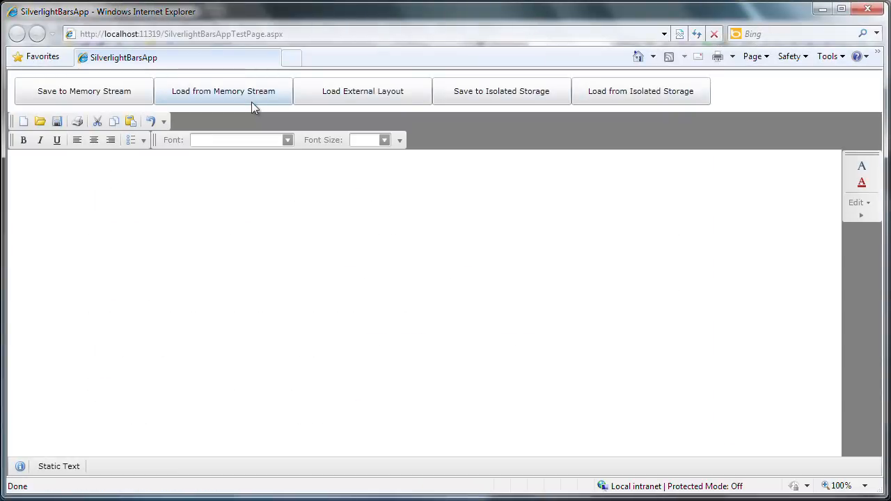
{"action": "mouse_move", "coordinate": [362, 91]}
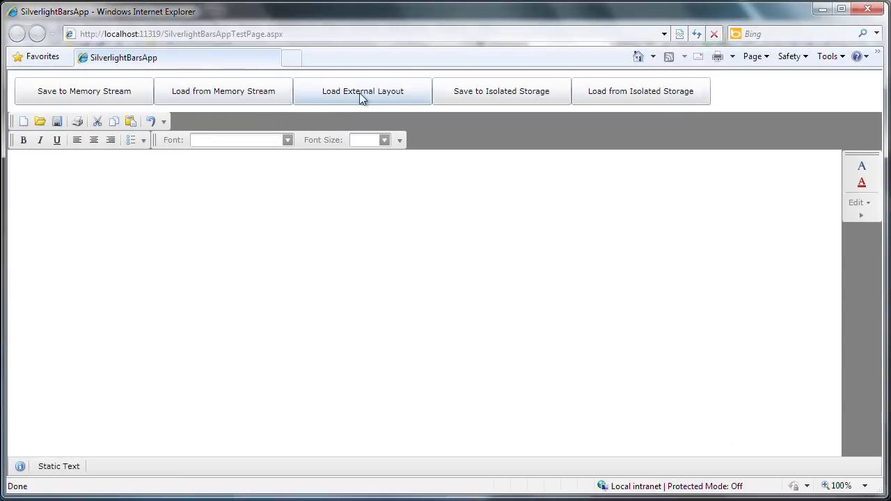
{"action": "left_click", "coordinate": [362, 91]}
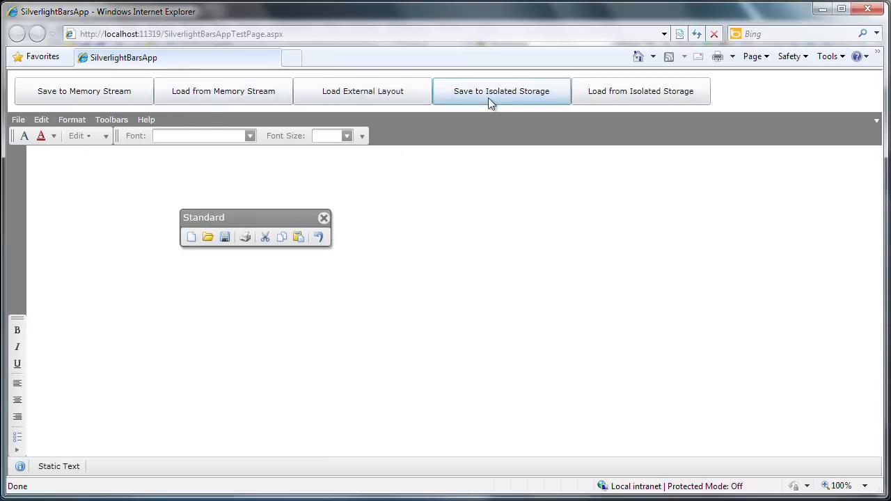
{"action": "mouse_move", "coordinate": [305, 257]}
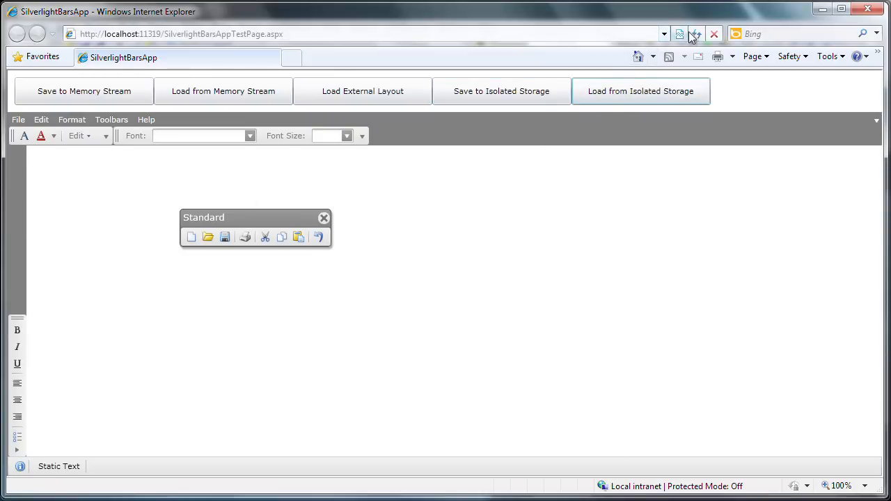
{"action": "left_click", "coordinate": [695, 33]}
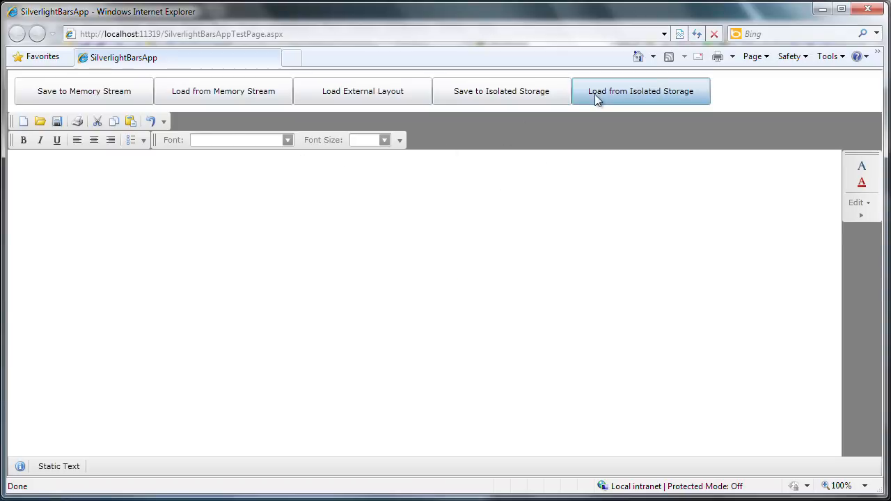
{"action": "left_click", "coordinate": [640, 90]}
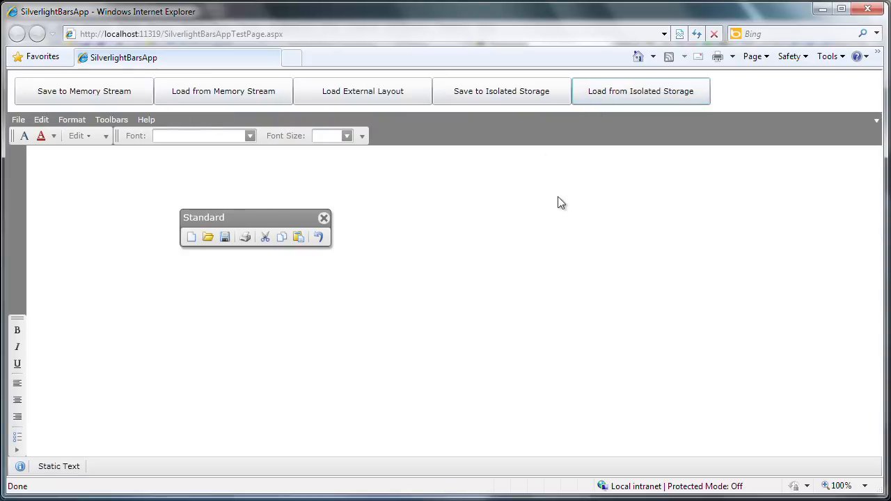
{"action": "mouse_move", "coordinate": [45, 406]}
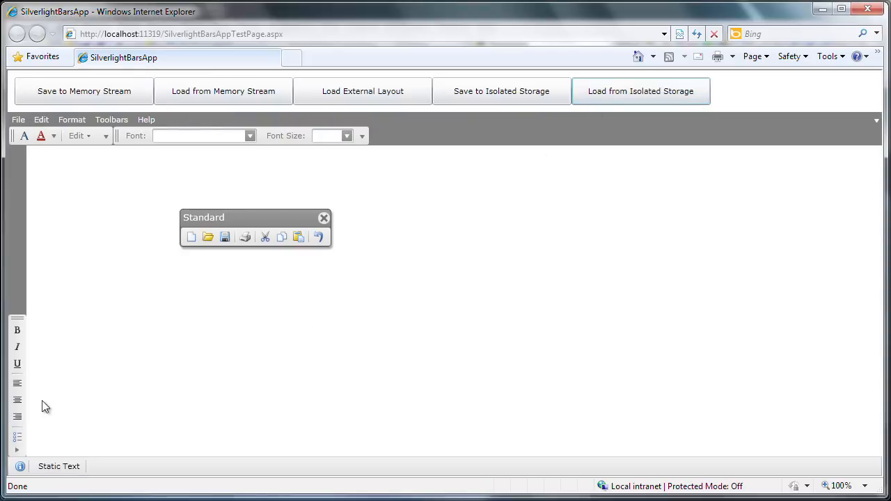